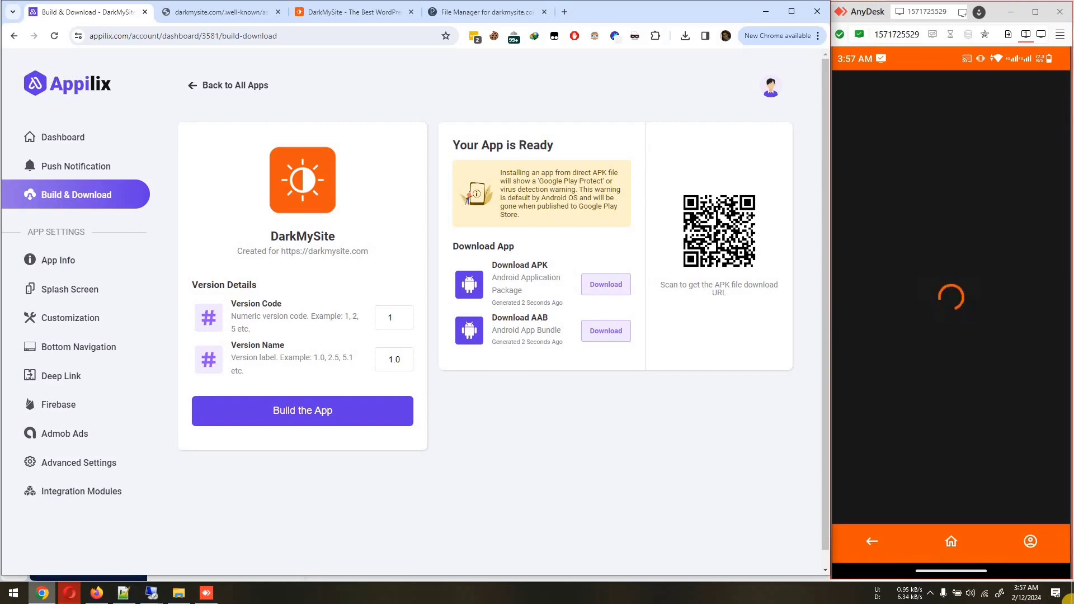
Step: Show the DarkMySite app dashboard and head into its Integration Modules
{"action": "left_click", "coordinate": [62, 137]}
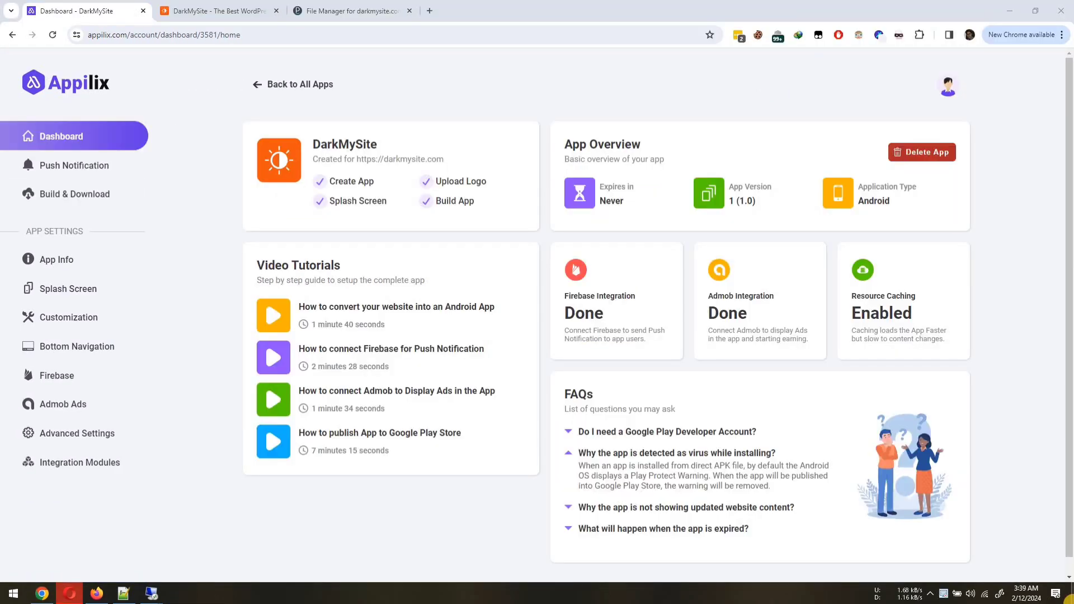
{"action": "mouse_move", "coordinate": [138, 484]}
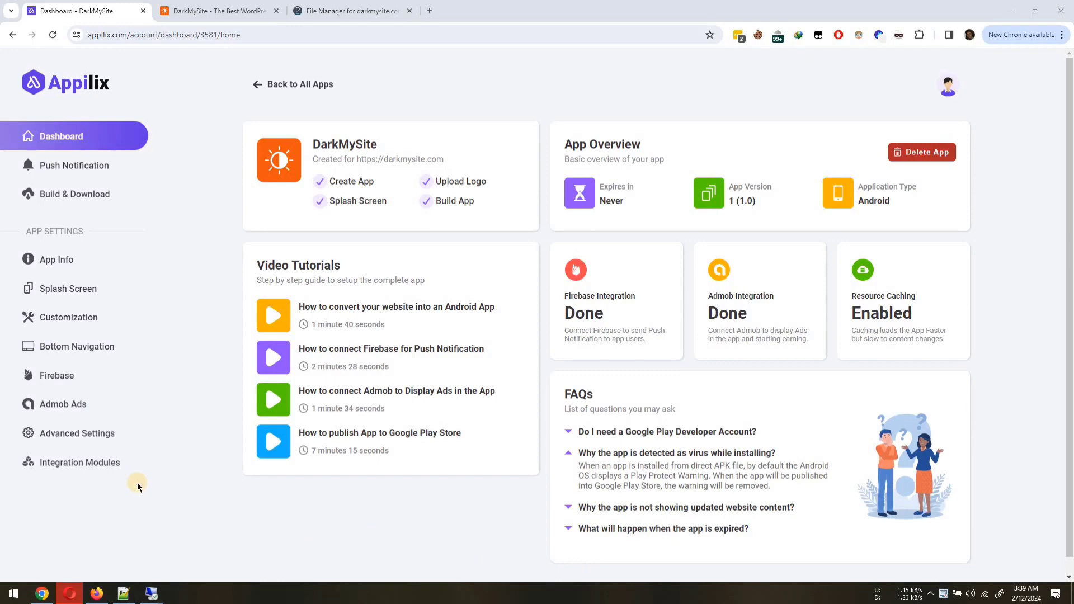
{"action": "left_click", "coordinate": [86, 463]}
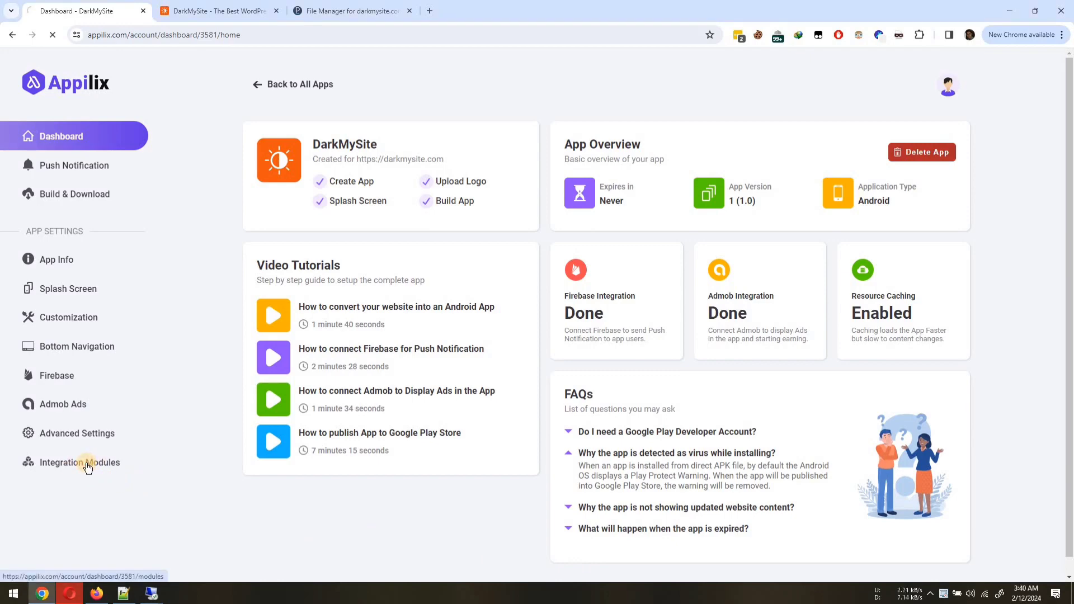
Step: Enable the Deep Link card among the integration modules and go to its settings
{"action": "left_click", "coordinate": [80, 463]}
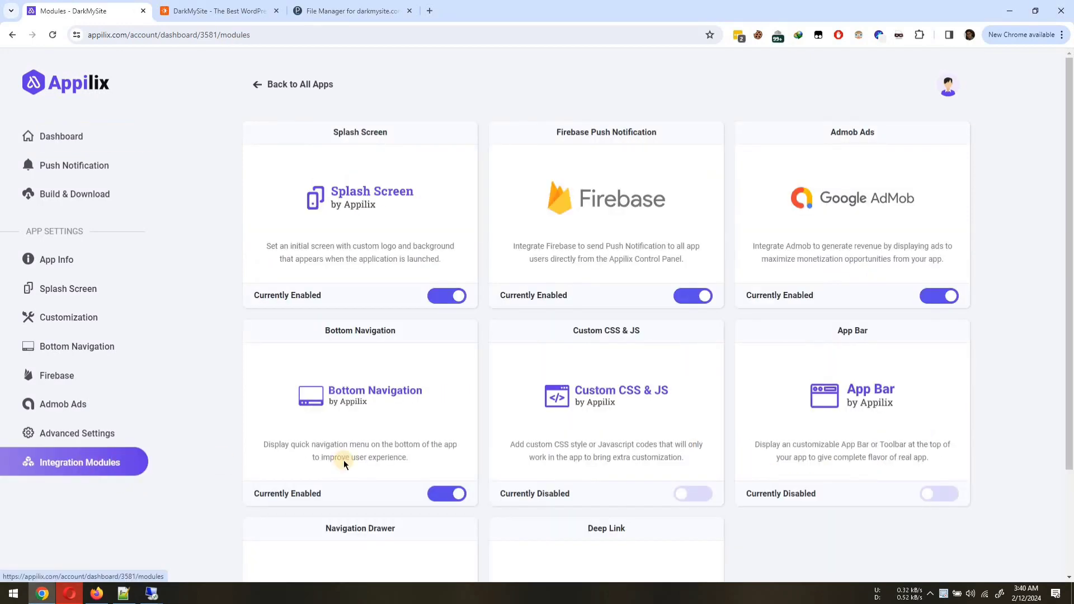
{"action": "scroll", "scroll_direction": "down", "scroll_amount": 3}
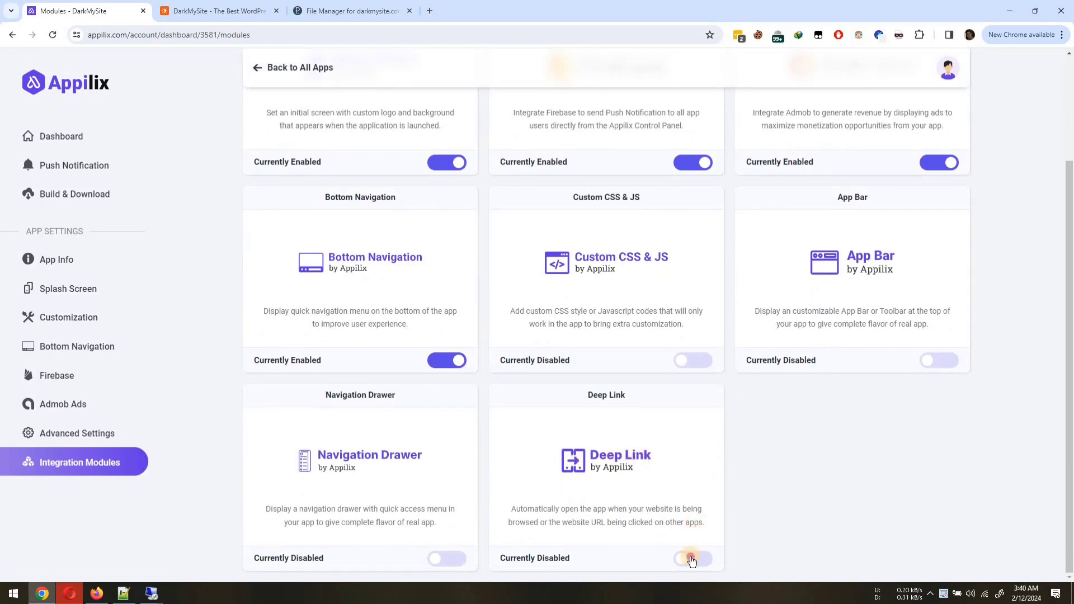
{"action": "left_click", "coordinate": [692, 559]}
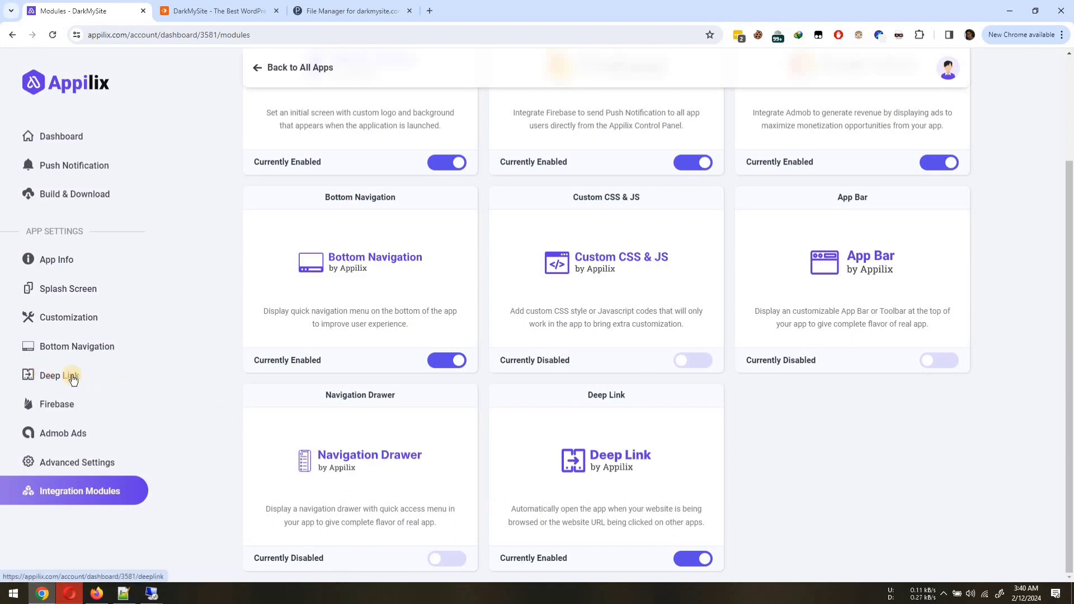
{"action": "left_click", "coordinate": [60, 376]}
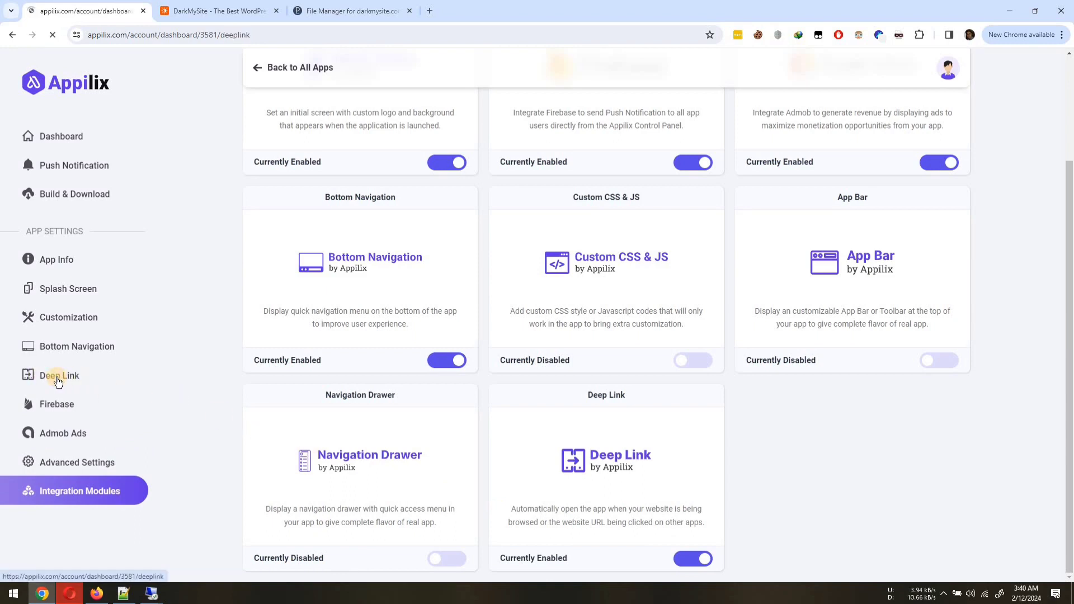
Step: Fill the Deep Link form with scheme https and host darkmysite.com copied from the site, and save
{"action": "left_click", "coordinate": [60, 376]}
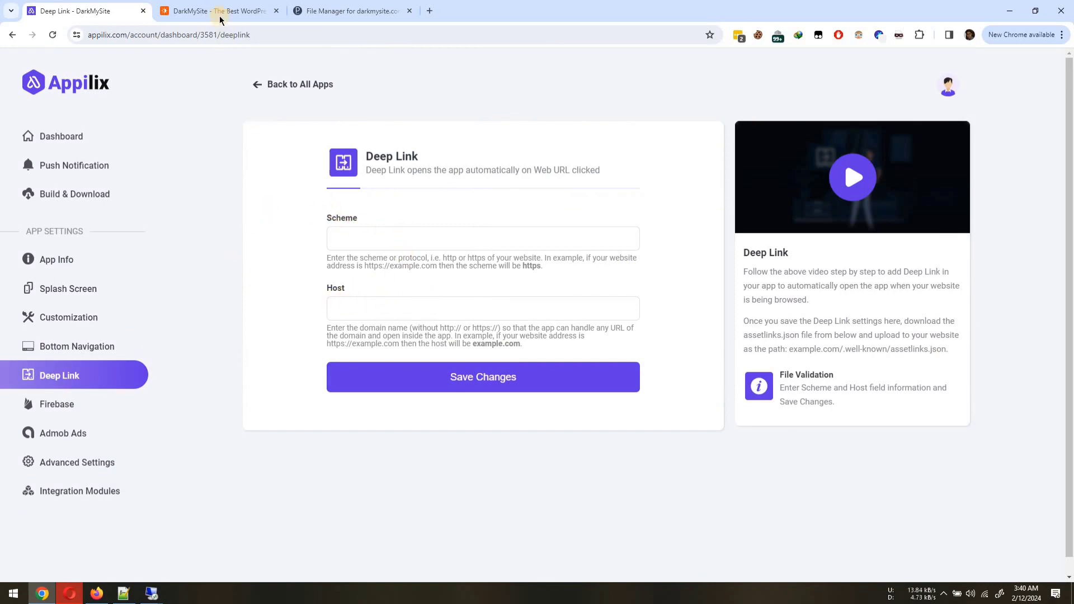
{"action": "left_click", "coordinate": [215, 10]}
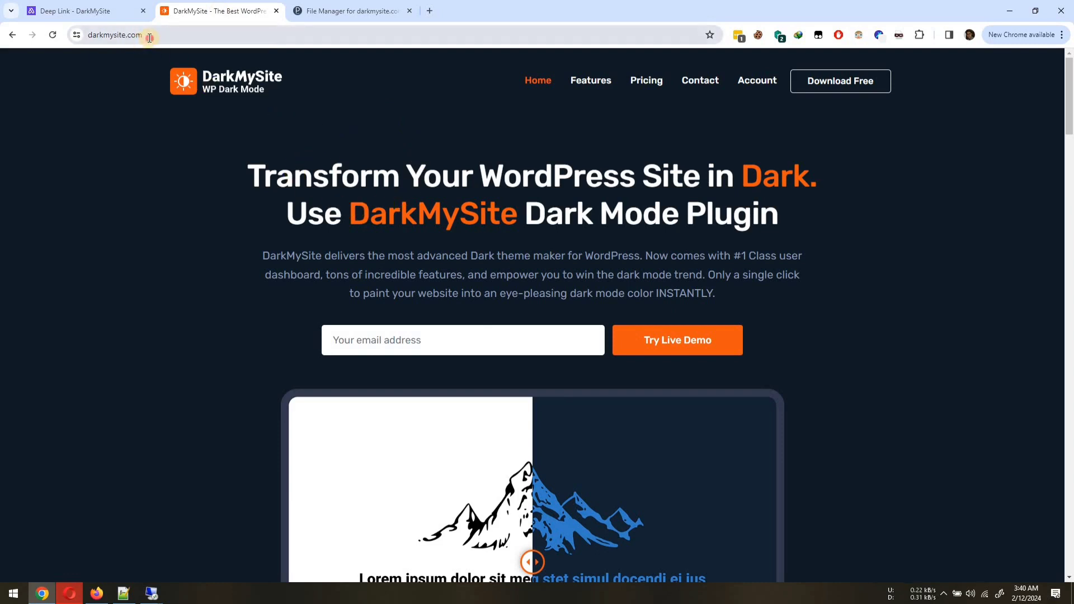
{"action": "left_click", "coordinate": [118, 34]}
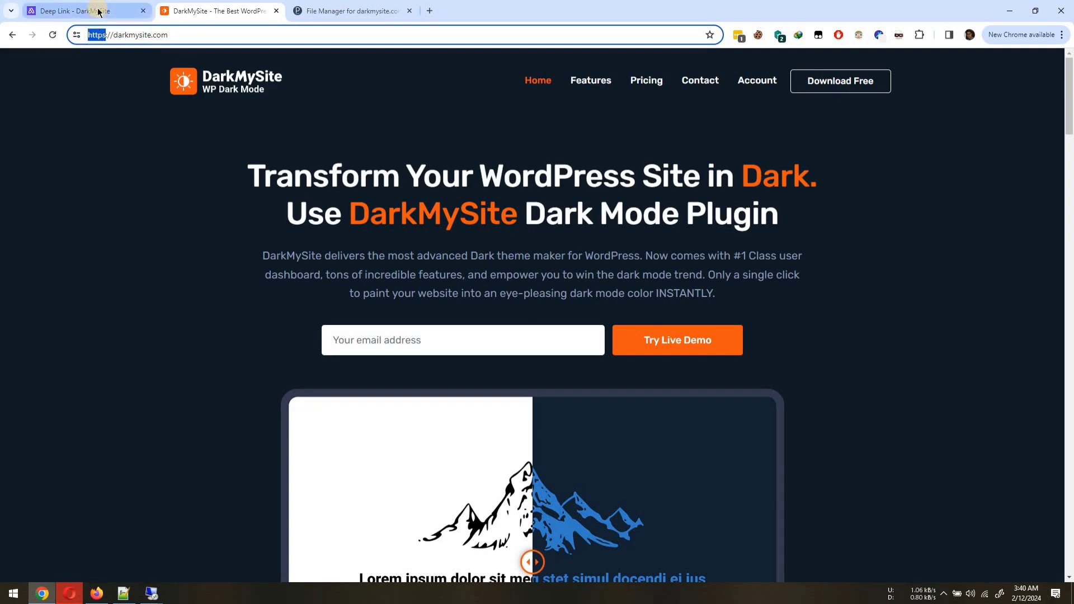
{"action": "left_click", "coordinate": [84, 10]}
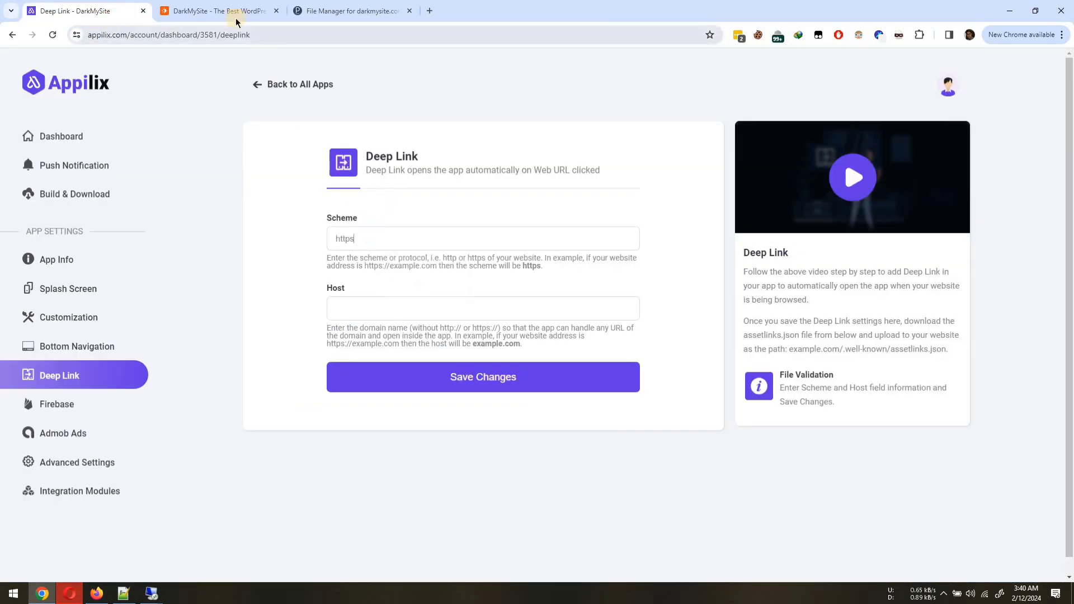
{"action": "left_click", "coordinate": [219, 11]}
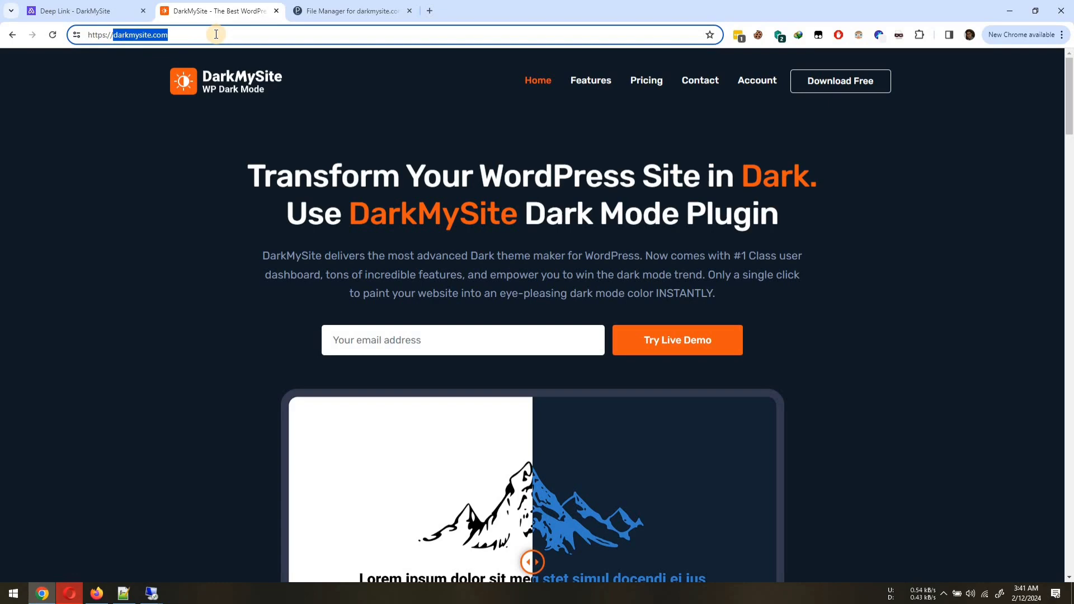
{"action": "left_click", "coordinate": [72, 12]}
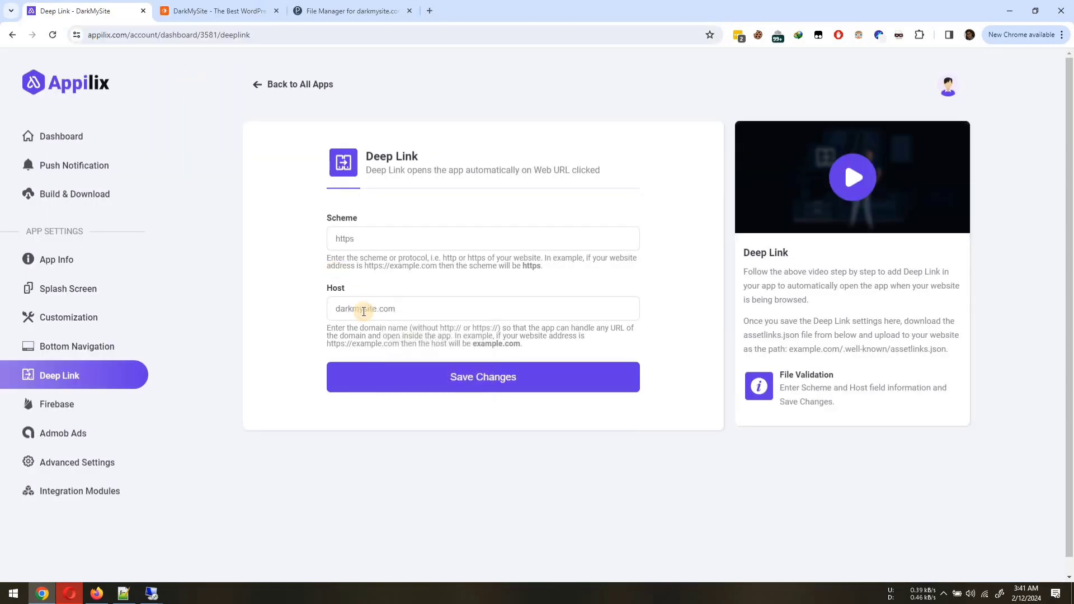
{"action": "left_click", "coordinate": [457, 376]}
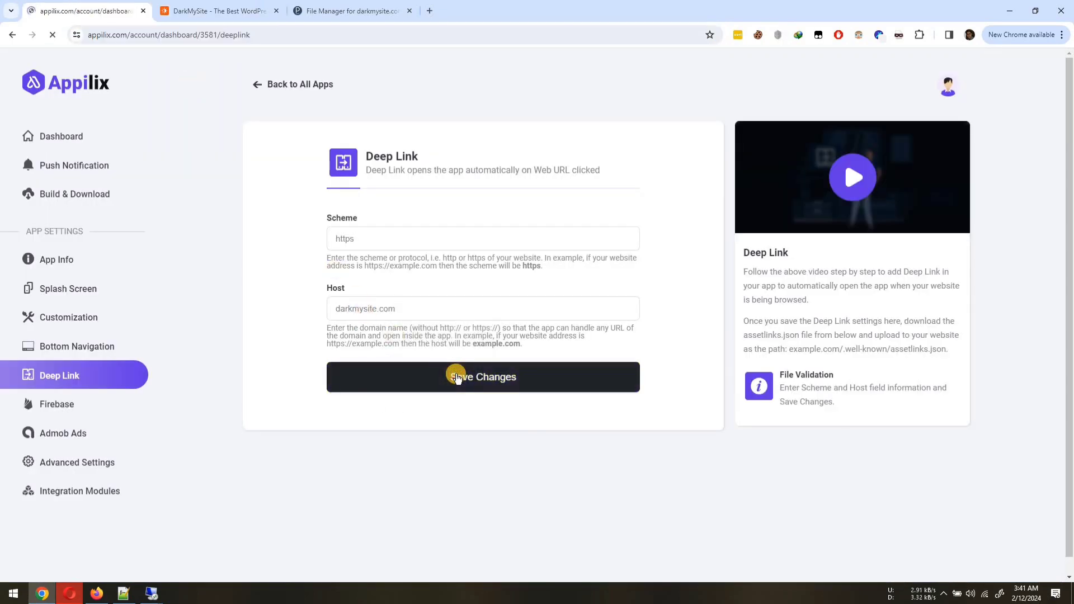
Step: Download the generated assetlinks.json and move to the site's Plesk File Manager
{"action": "left_click", "coordinate": [456, 377]}
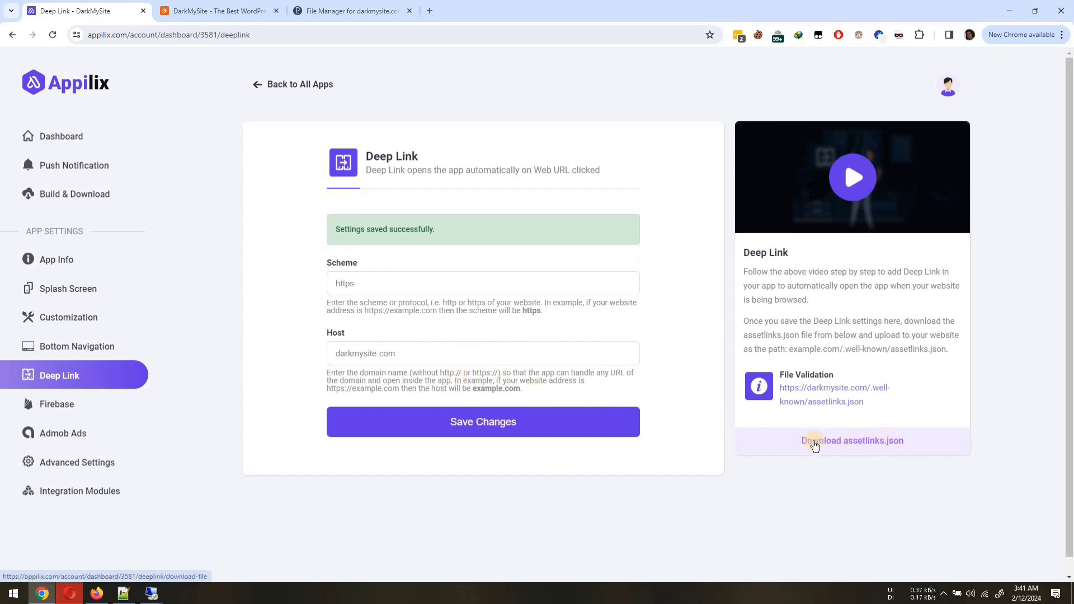
{"action": "left_click", "coordinate": [852, 441]}
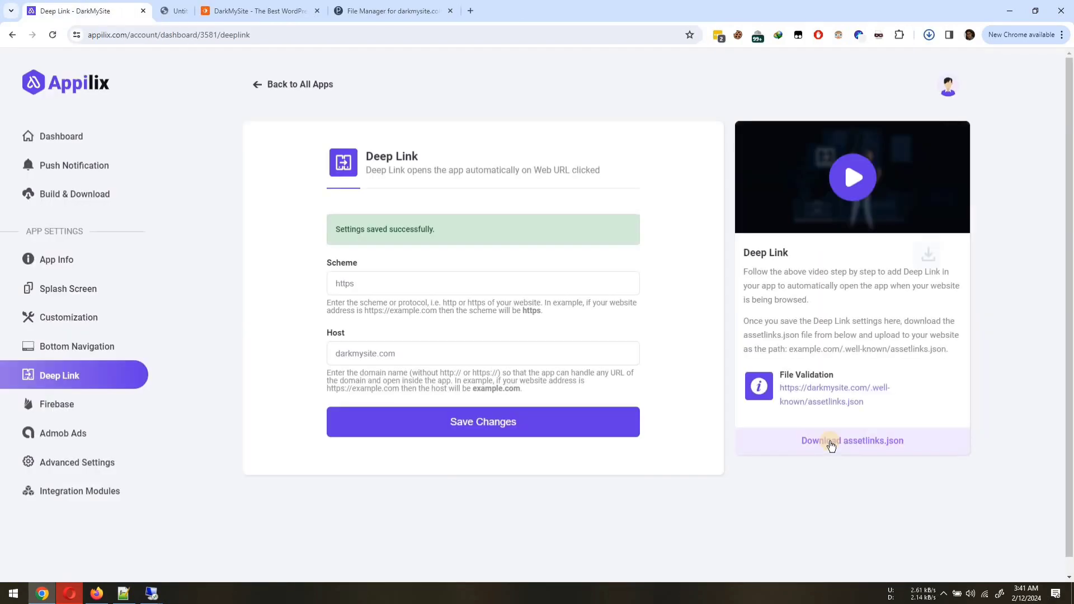
{"action": "left_click", "coordinate": [831, 442]}
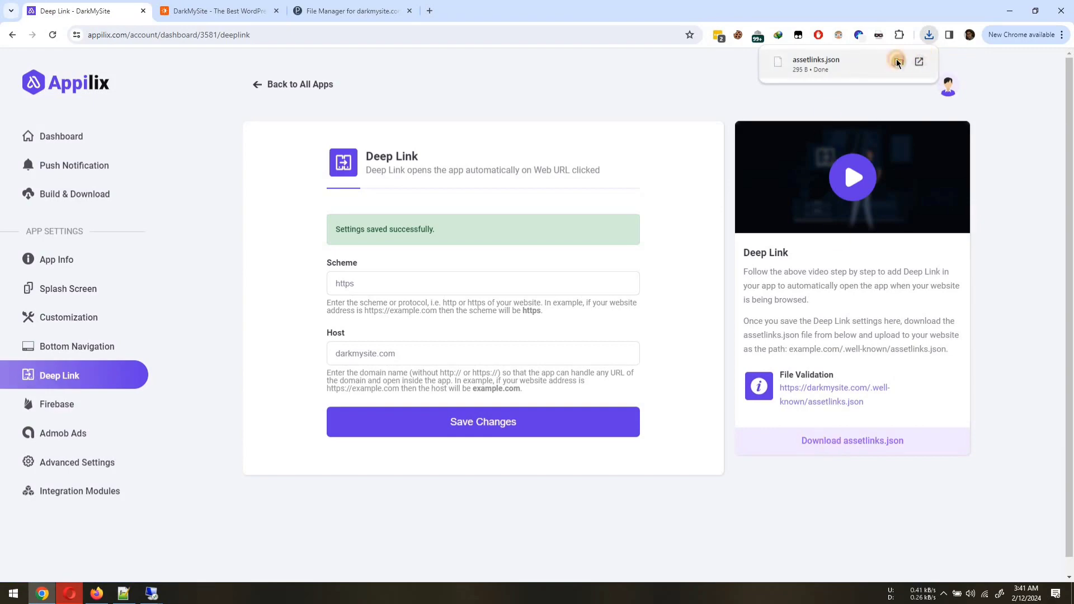
{"action": "left_click", "coordinate": [343, 11]}
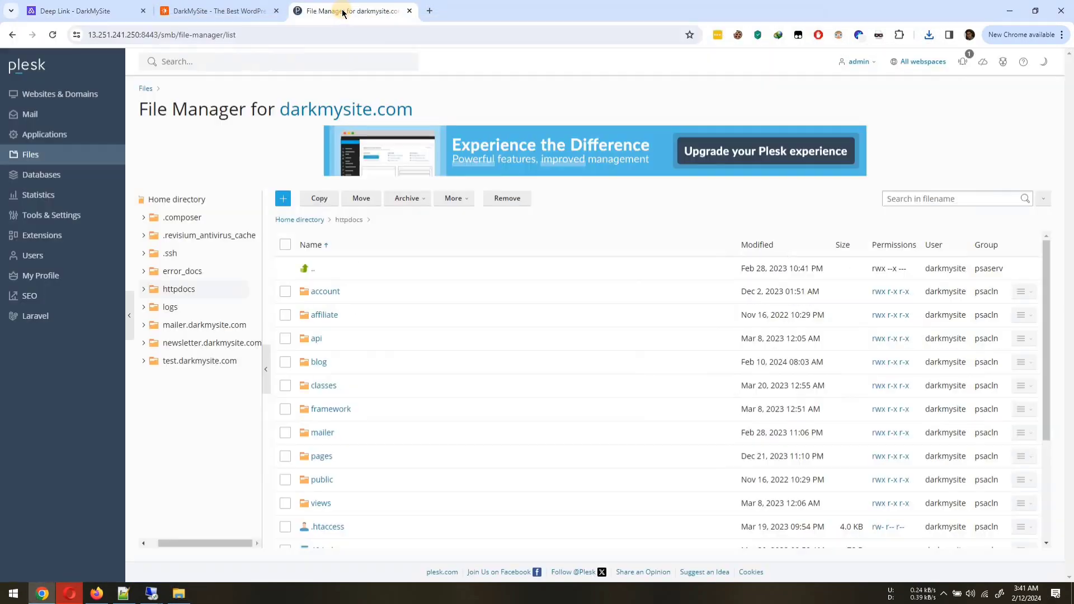
Step: Create a .well-known directory inside httpdocs for assetlinks.json
{"action": "left_click", "coordinate": [283, 198]}
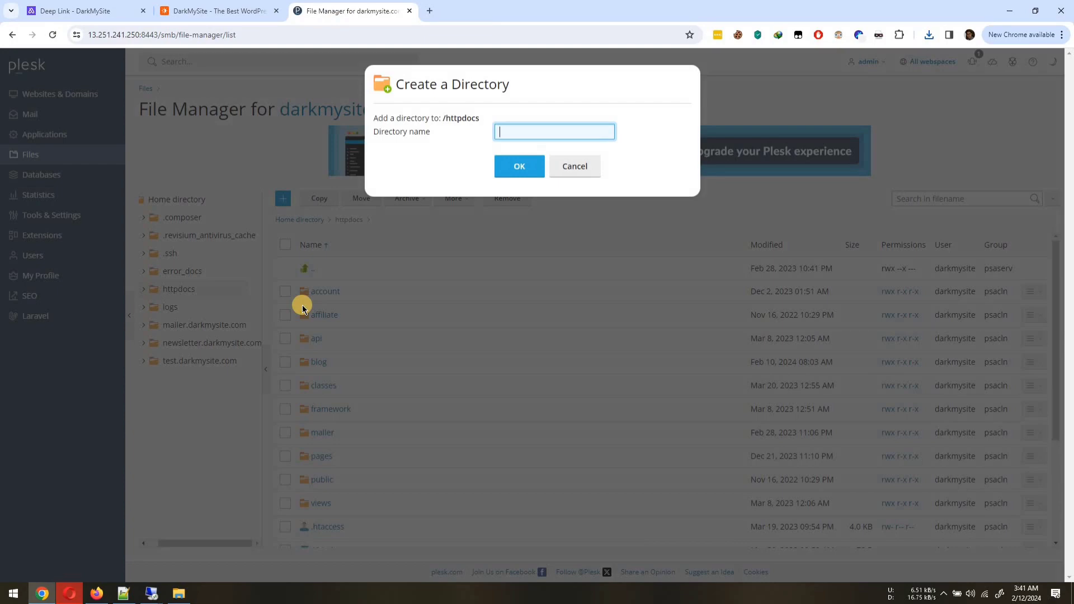
{"action": "type", "text": ".well-known"}
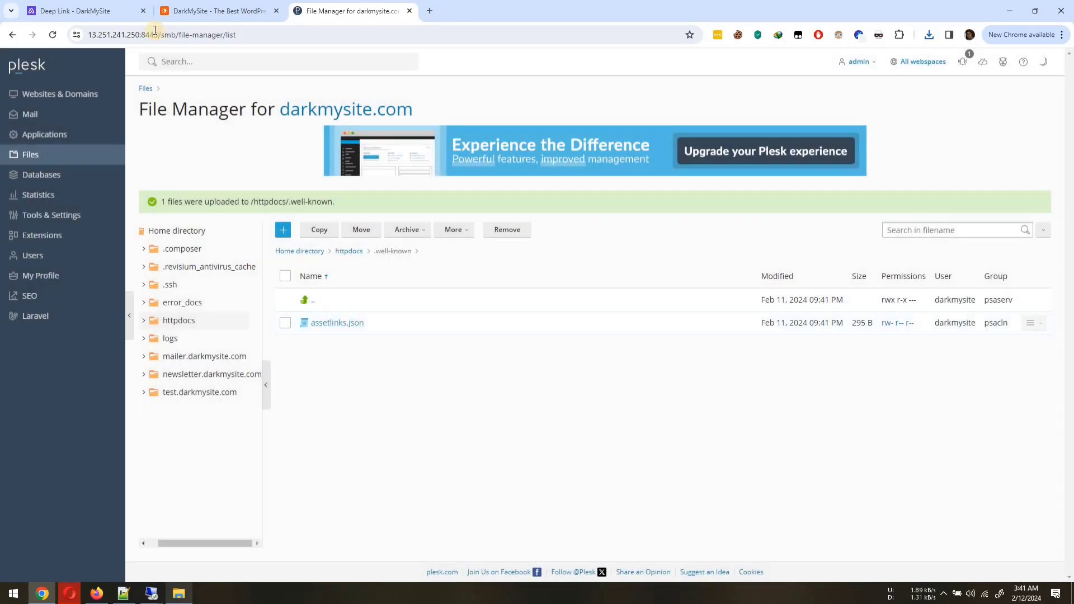
Step: Verify assetlinks.json loads at its site URL, then go to Build & Download to rebuild the app
{"action": "left_click", "coordinate": [78, 10]}
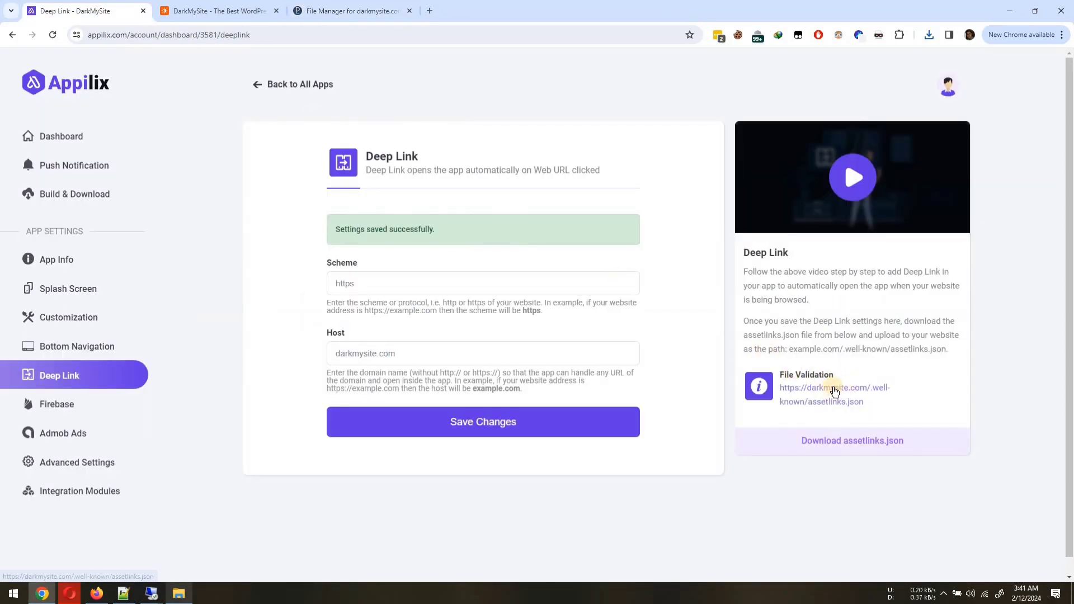
{"action": "left_click", "coordinate": [834, 392]}
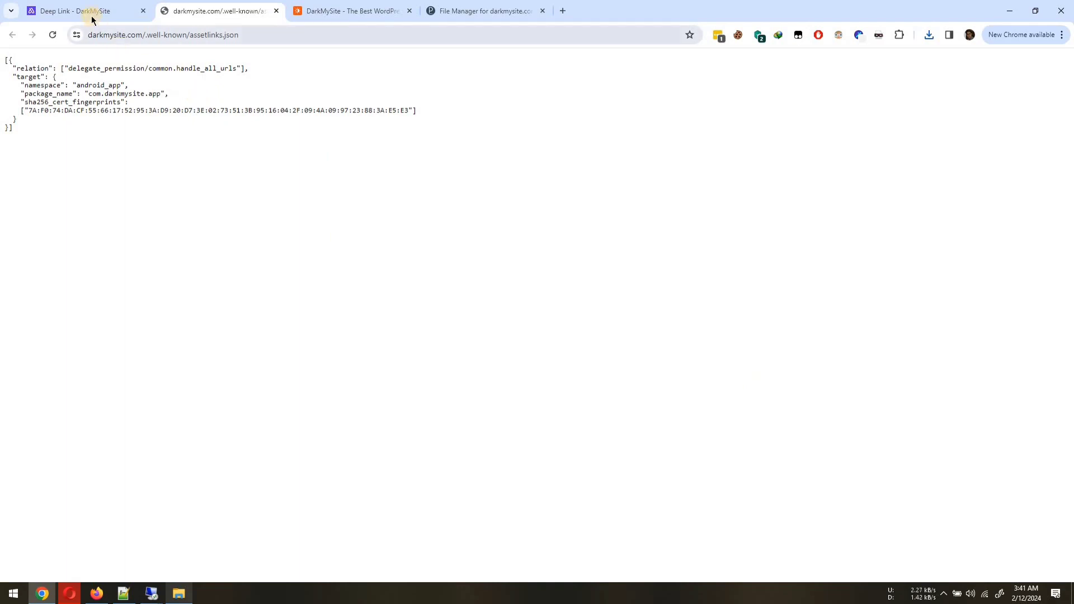
{"action": "left_click", "coordinate": [84, 9]}
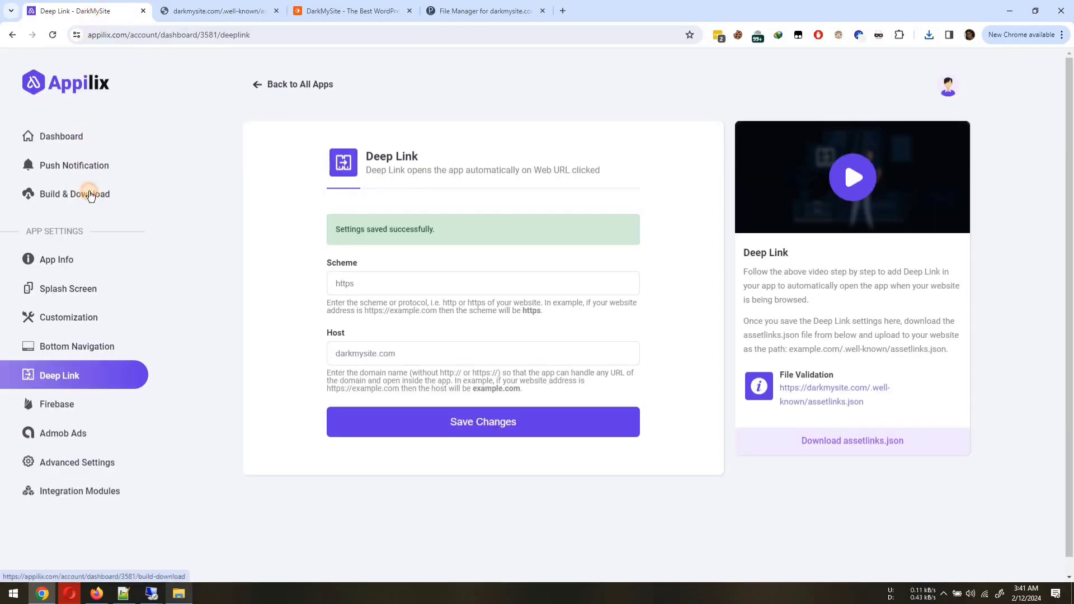
{"action": "left_click", "coordinate": [74, 195]}
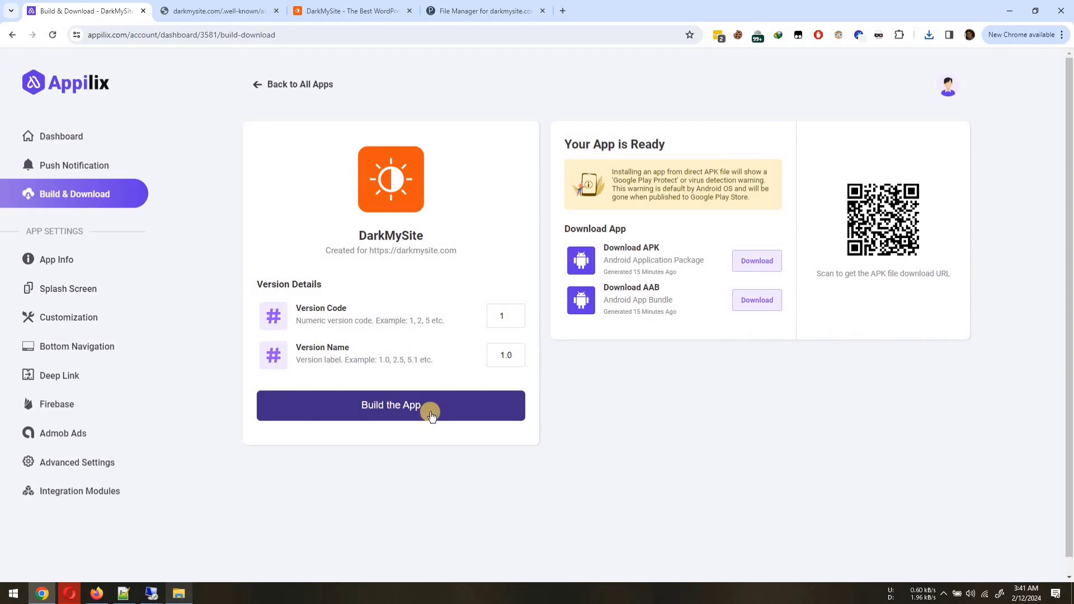